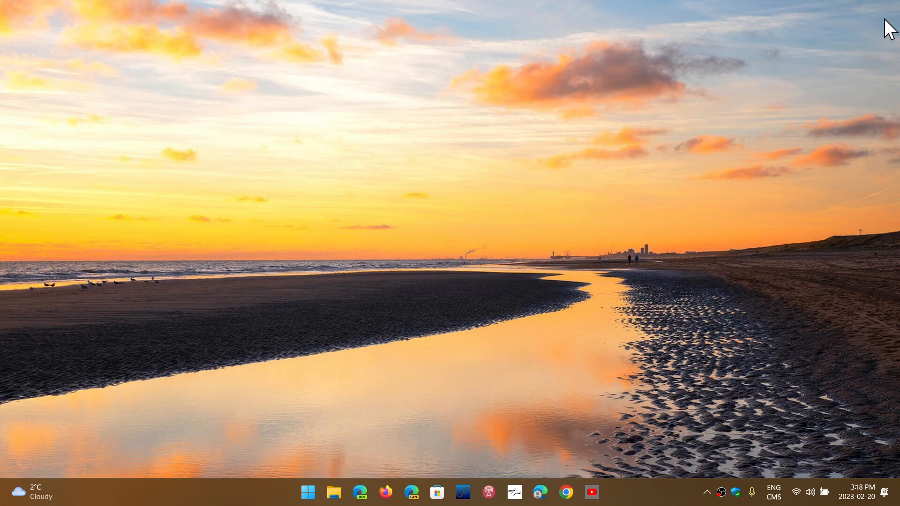
mouse_move(692, 318)
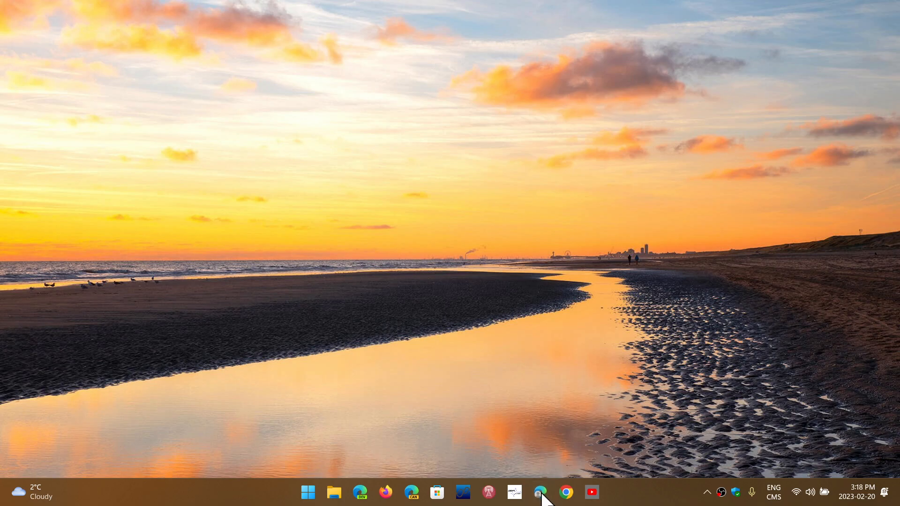
Launch Edge and reach About Microsoft Edge via the menu's Help and feedback.
click(544, 492)
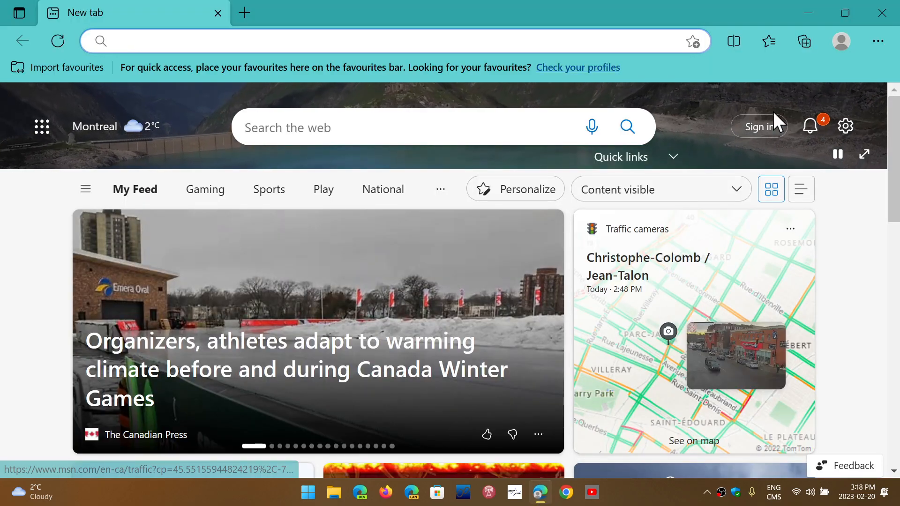
click(877, 41)
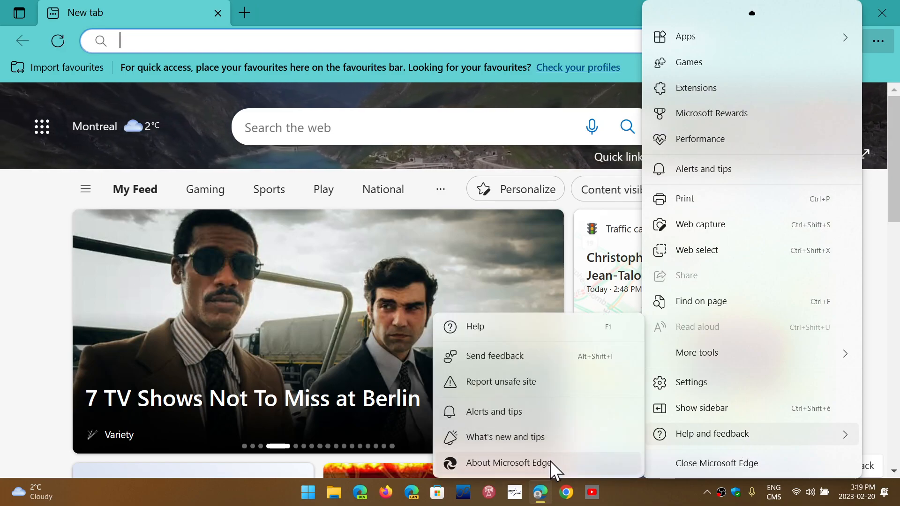
click(508, 462)
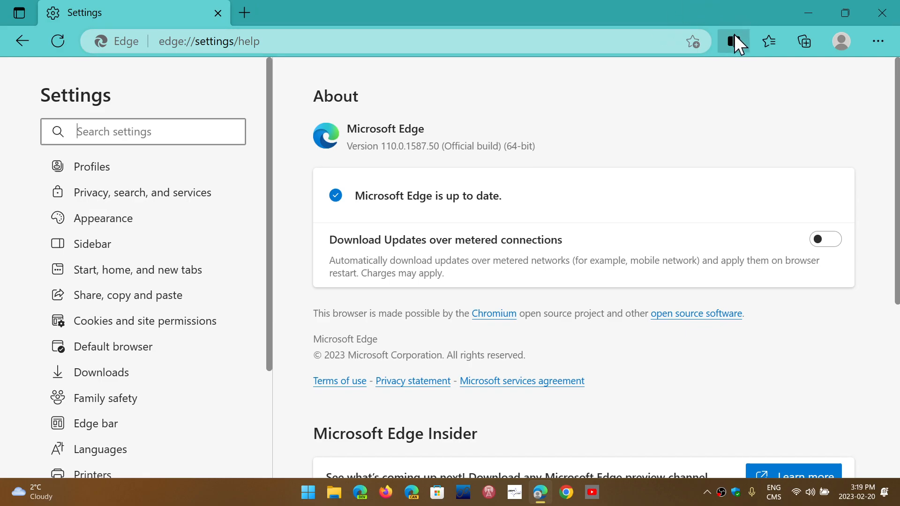
Split the About page tab into two panes with the toolbar Split screen button.
click(731, 41)
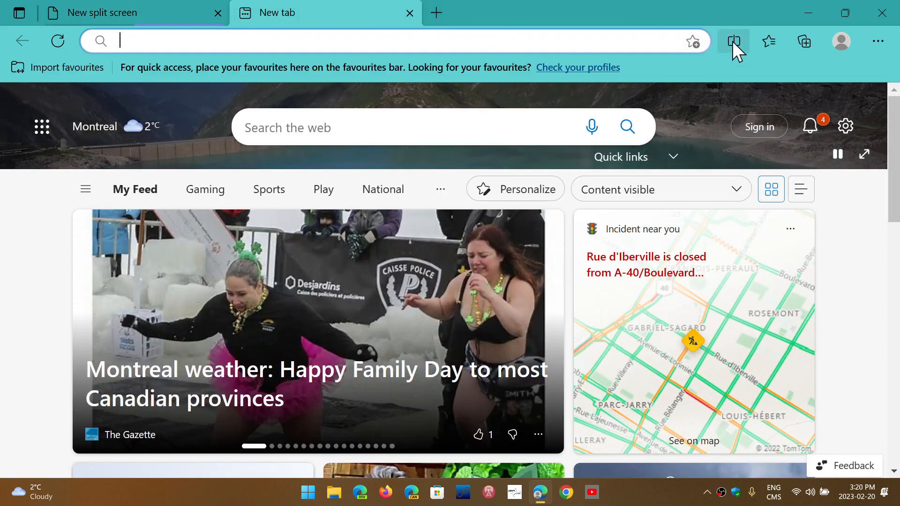
Split the new tab, load a news page in its right pane, then close that tab.
click(734, 41)
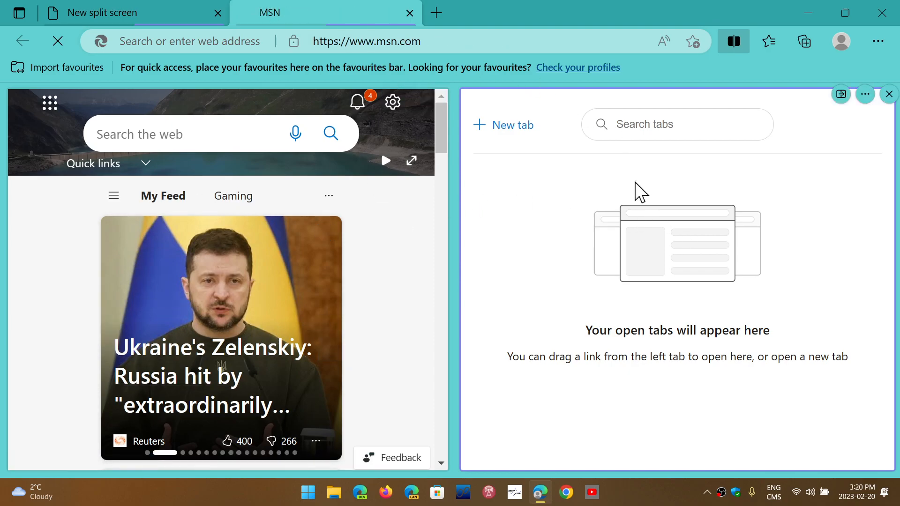
click(213, 376)
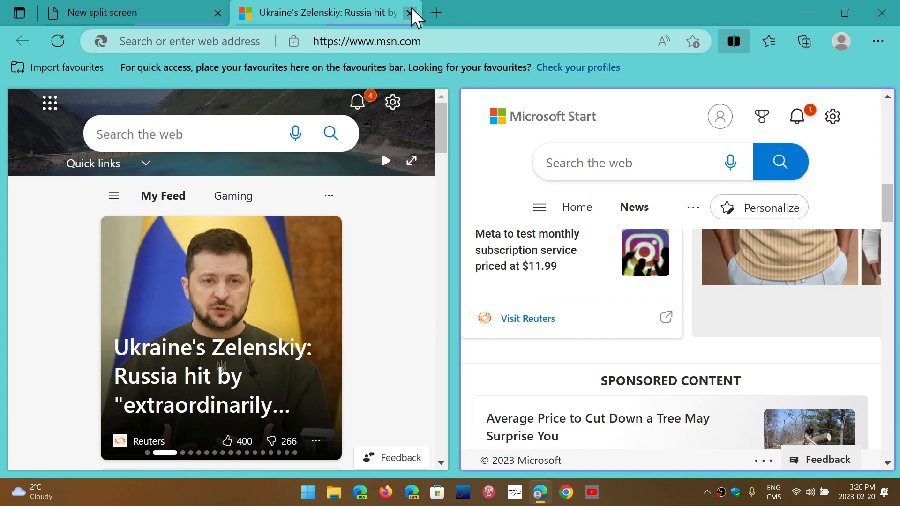
click(408, 13)
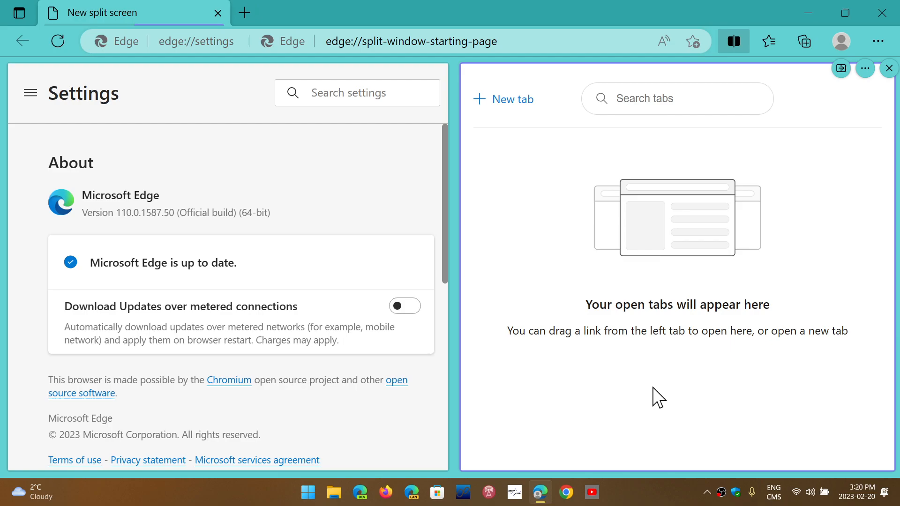
mouse_move(722, 108)
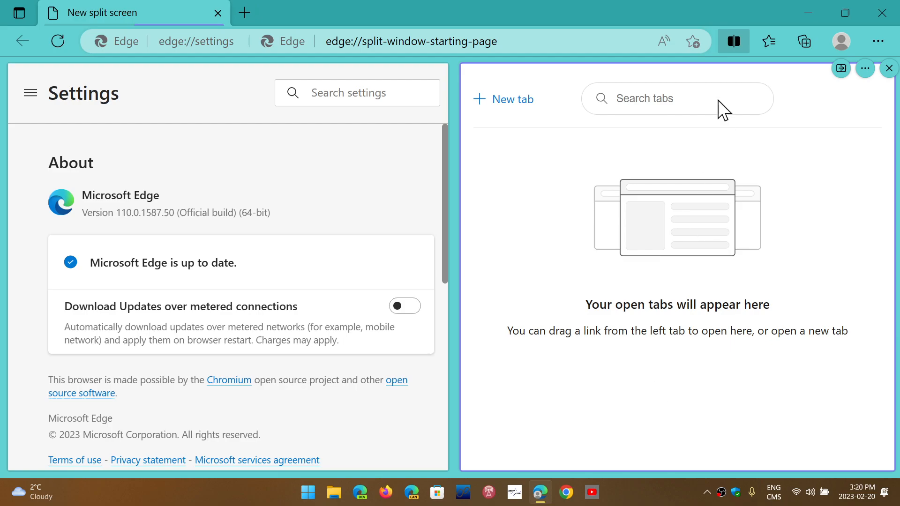
Exit split view keeping the full About page, then close Edge to the desktop.
click(889, 68)
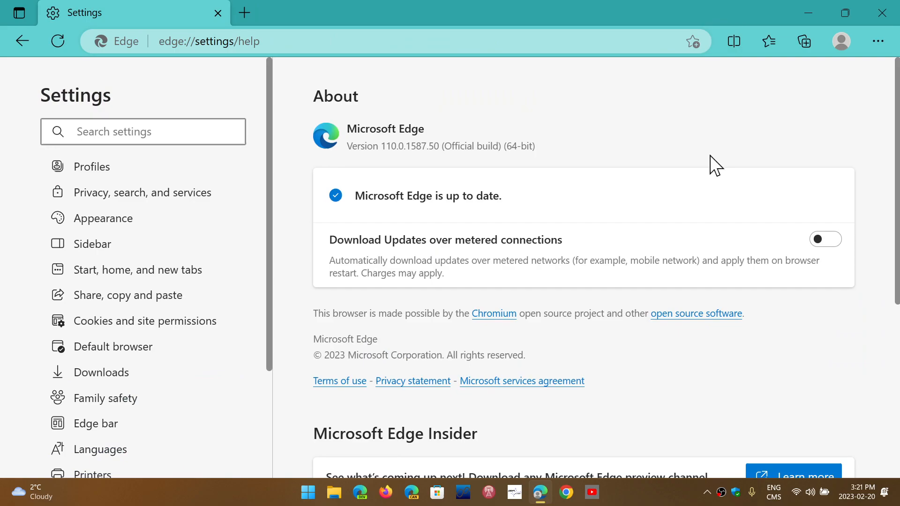
mouse_move(776, 129)
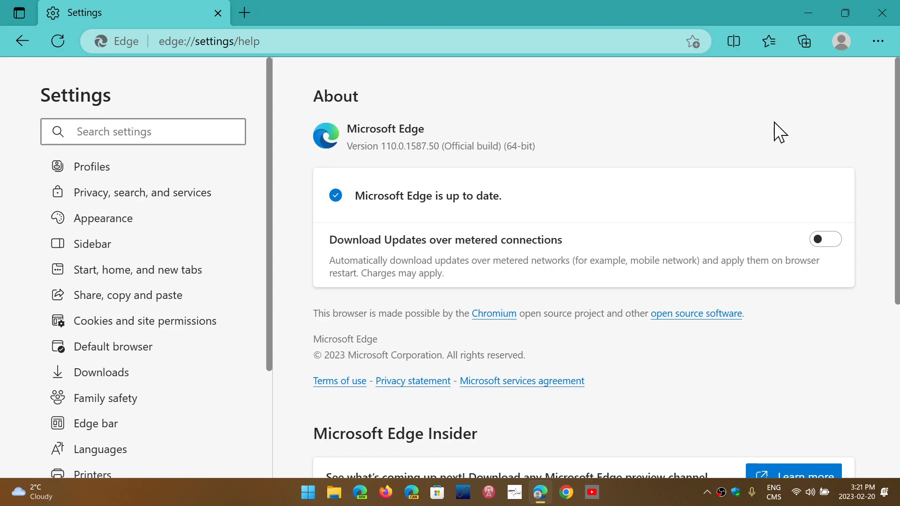
mouse_move(883, 12)
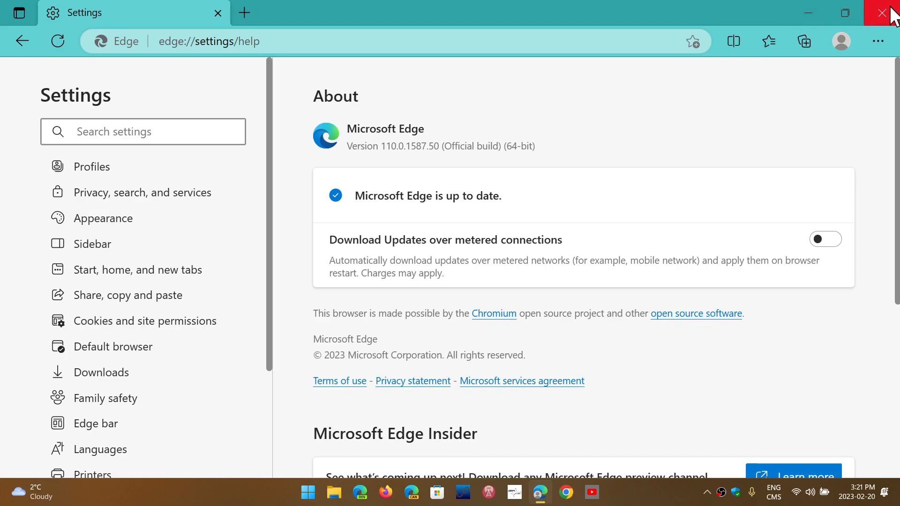
click(882, 25)
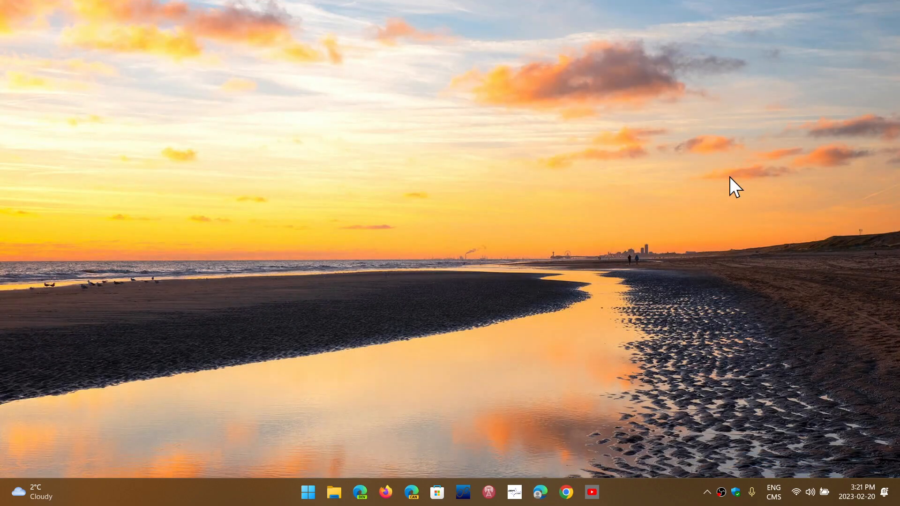